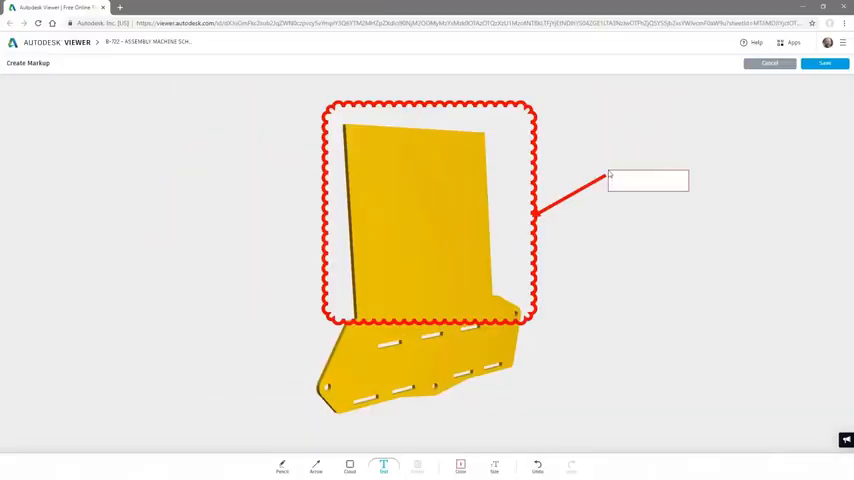
{"action": "type", "text": "Remove Material?"}
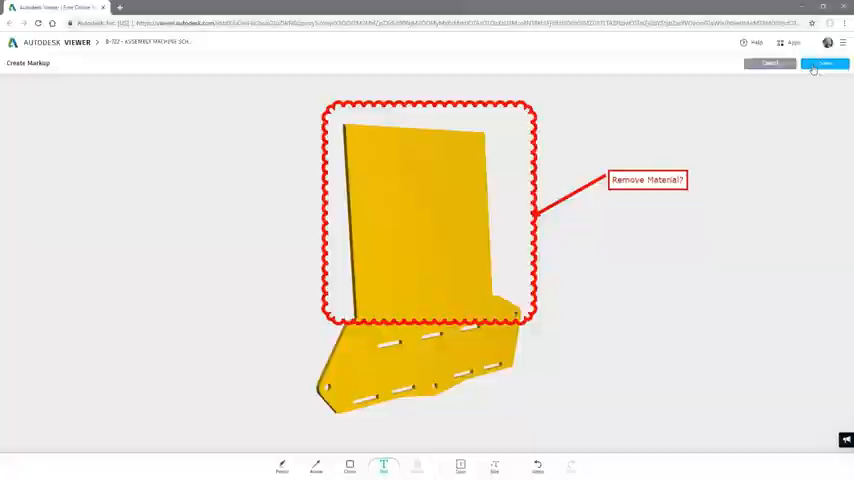